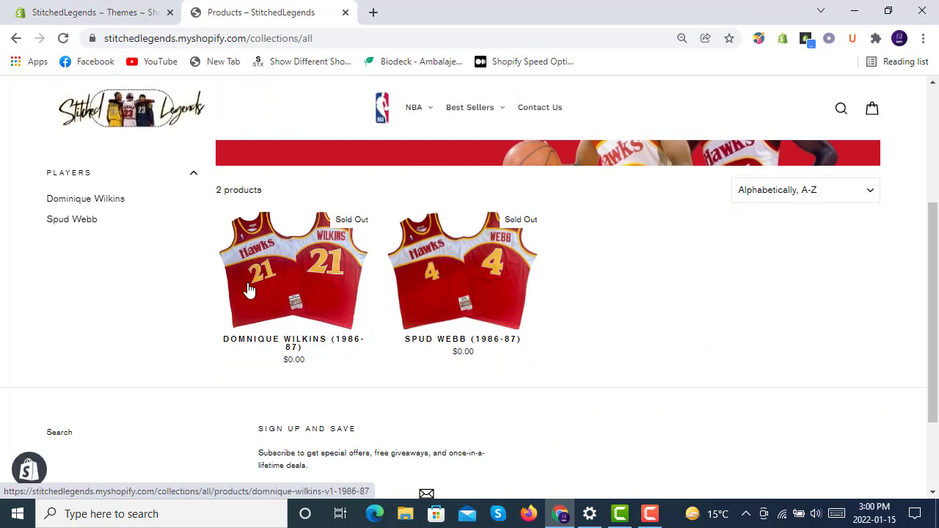
{"action": "mouse_move", "coordinate": [384, 275]}
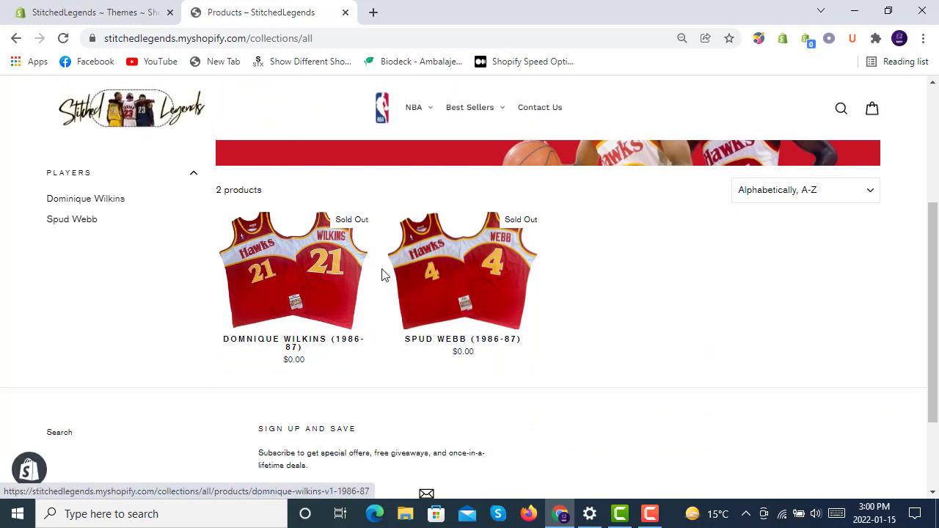
{"action": "mouse_move", "coordinate": [218, 358]}
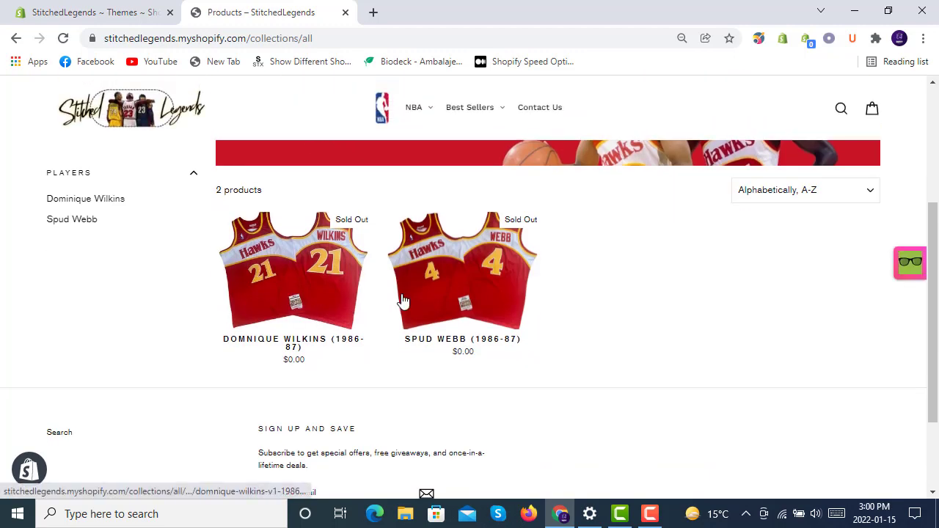
{"action": "mouse_move", "coordinate": [443, 306]}
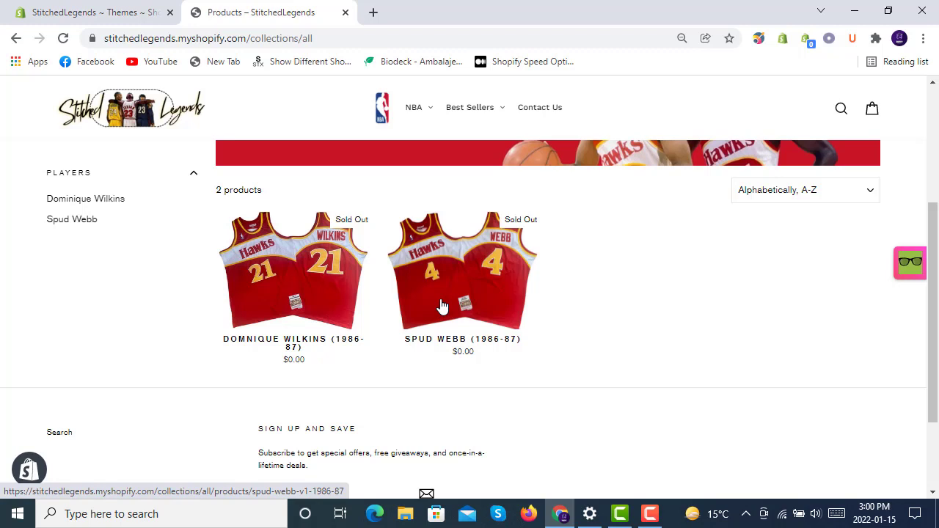
{"action": "mouse_move", "coordinate": [182, 274]}
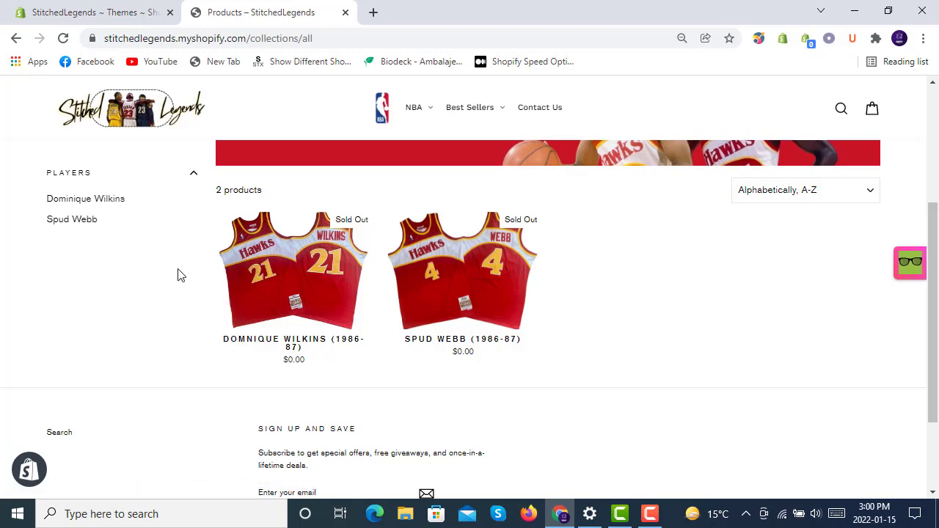
{"action": "mouse_move", "coordinate": [183, 273]}
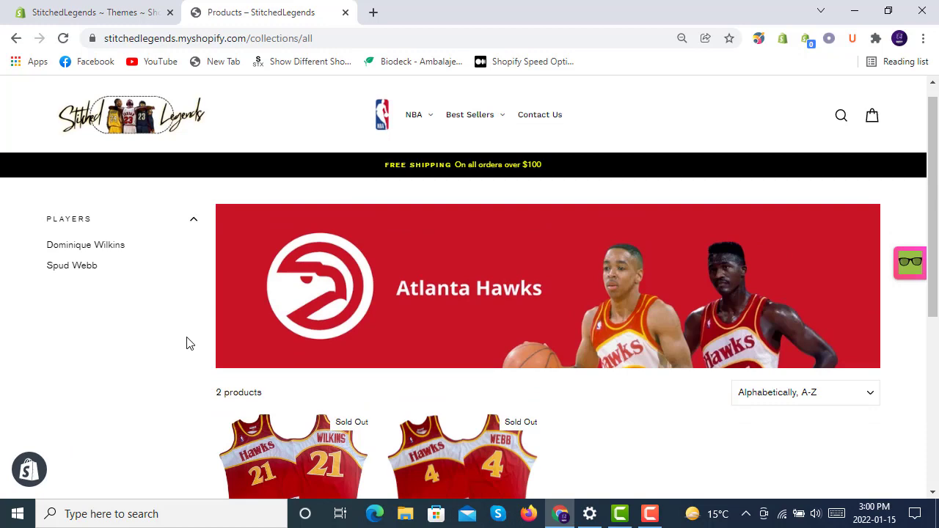
Choose Edit code from the Impulse theme's Actions menu and confirm leaving the page
{"action": "scroll", "scroll_direction": "down", "scroll_amount": 3}
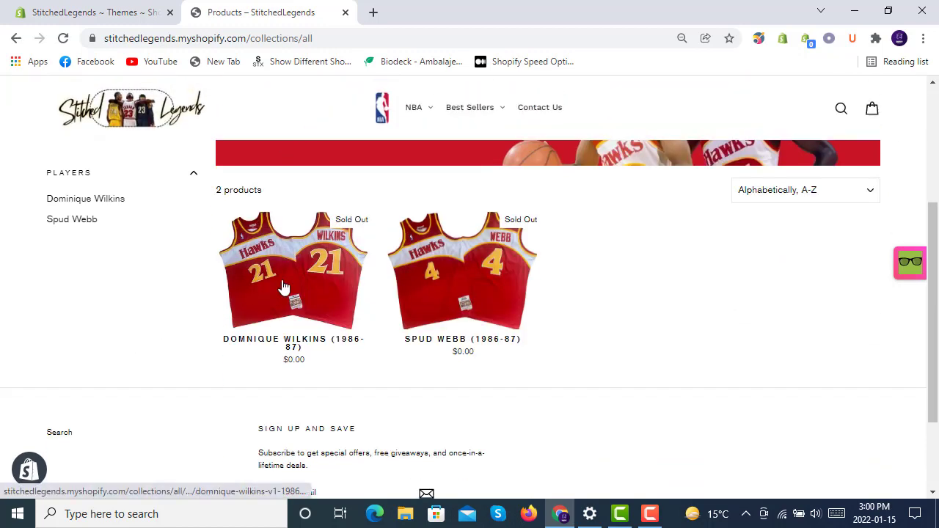
{"action": "mouse_move", "coordinate": [440, 286]}
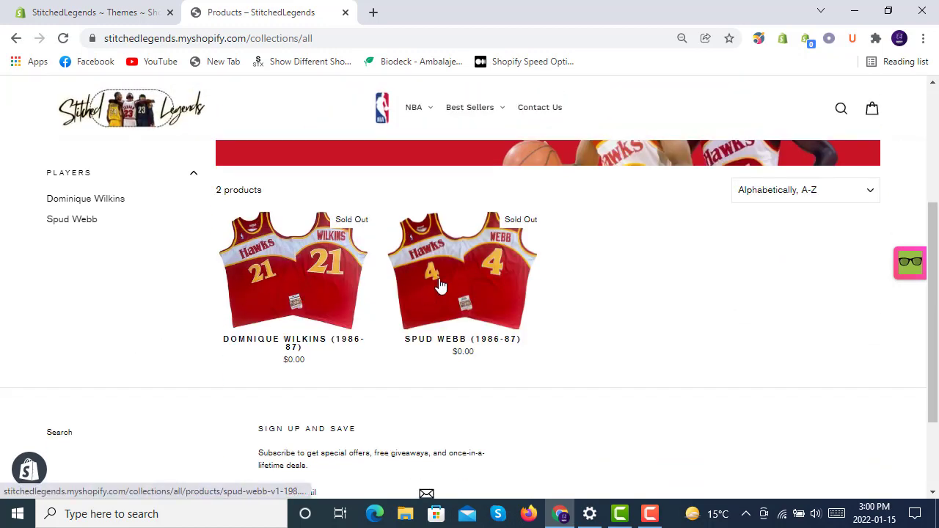
{"action": "mouse_move", "coordinate": [288, 276]}
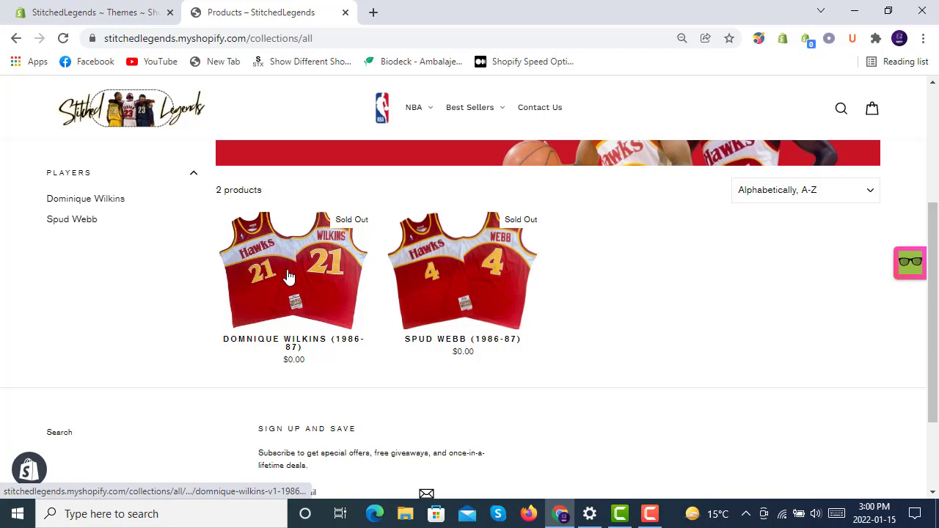
{"action": "mouse_move", "coordinate": [473, 267]}
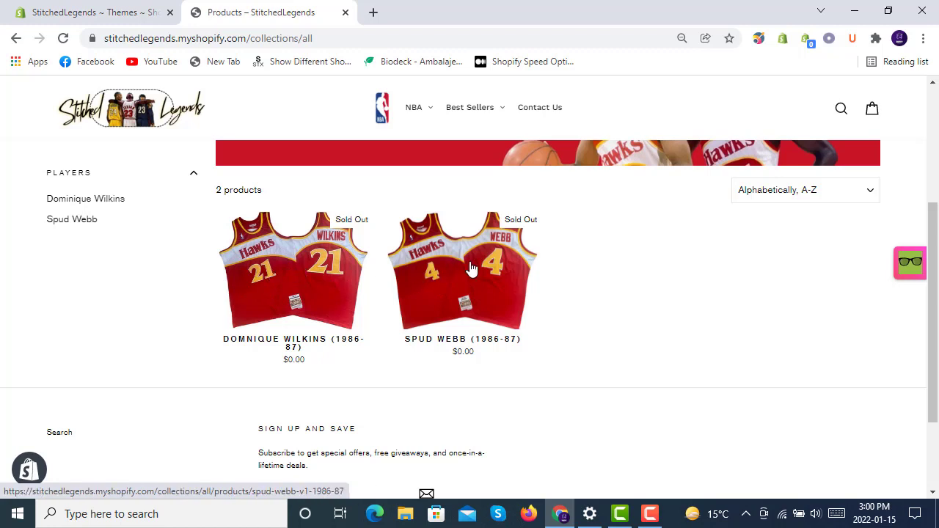
{"action": "mouse_move", "coordinate": [247, 293]}
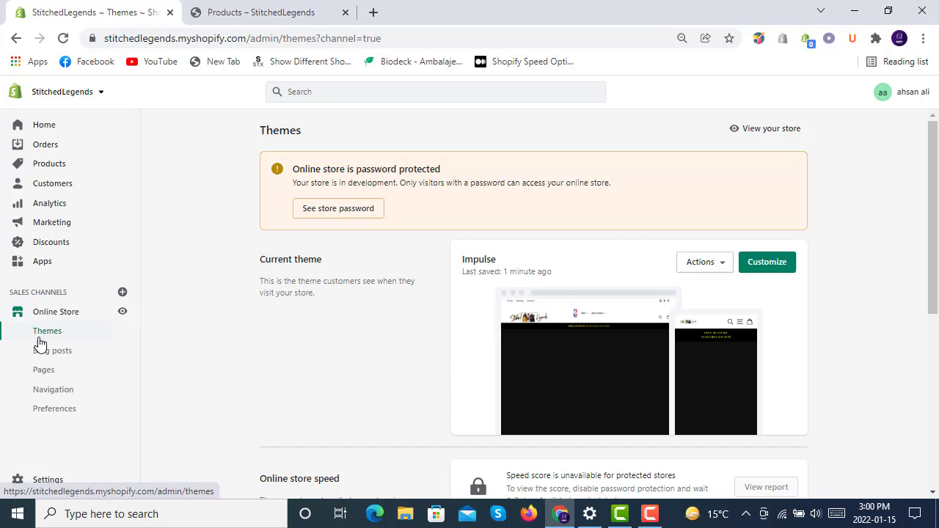
{"action": "mouse_move", "coordinate": [702, 261]}
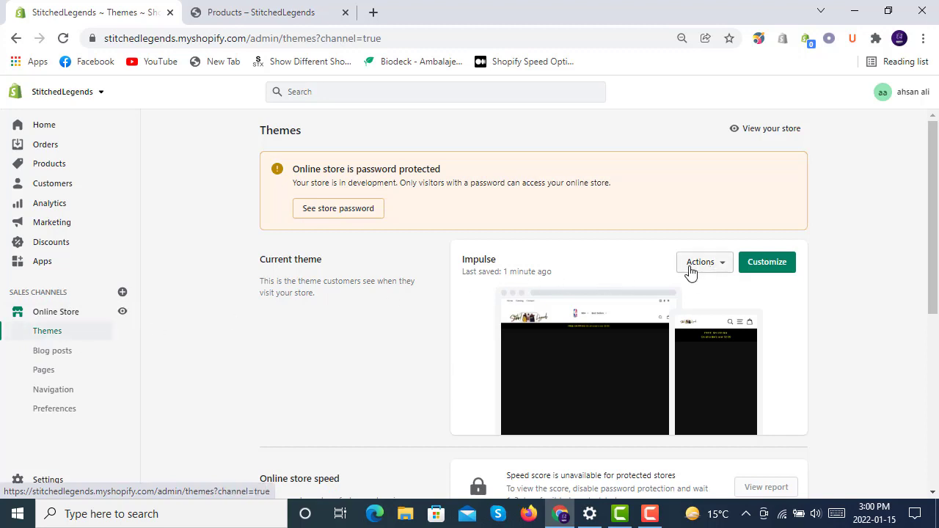
{"action": "left_click", "coordinate": [702, 261]}
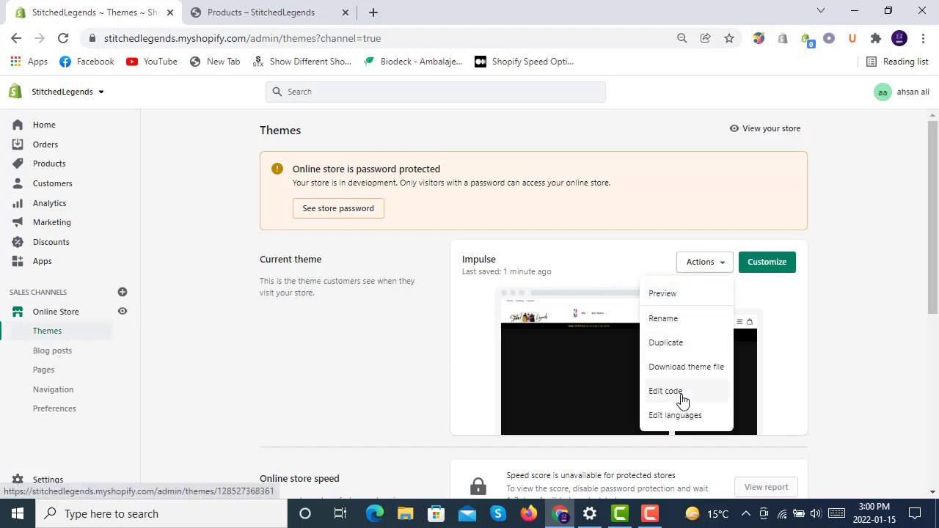
{"action": "mouse_move", "coordinate": [667, 343]}
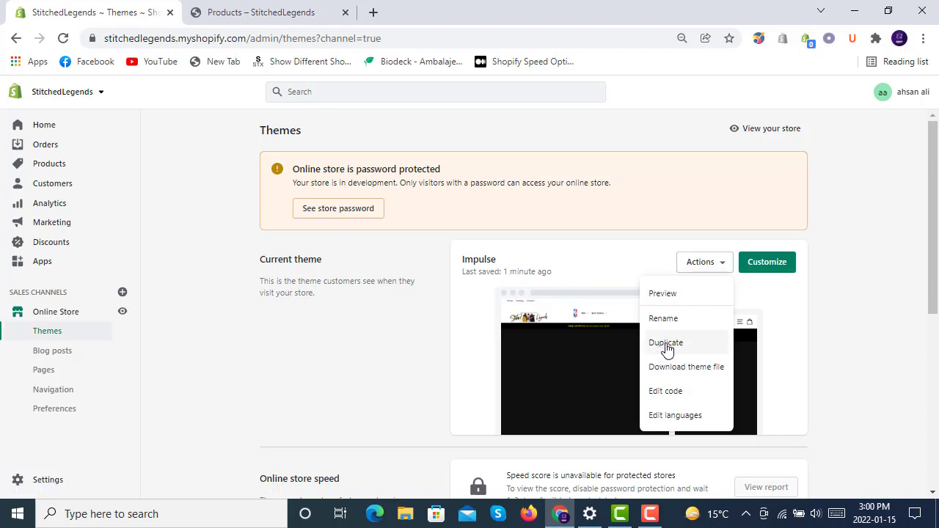
{"action": "mouse_move", "coordinate": [669, 368]}
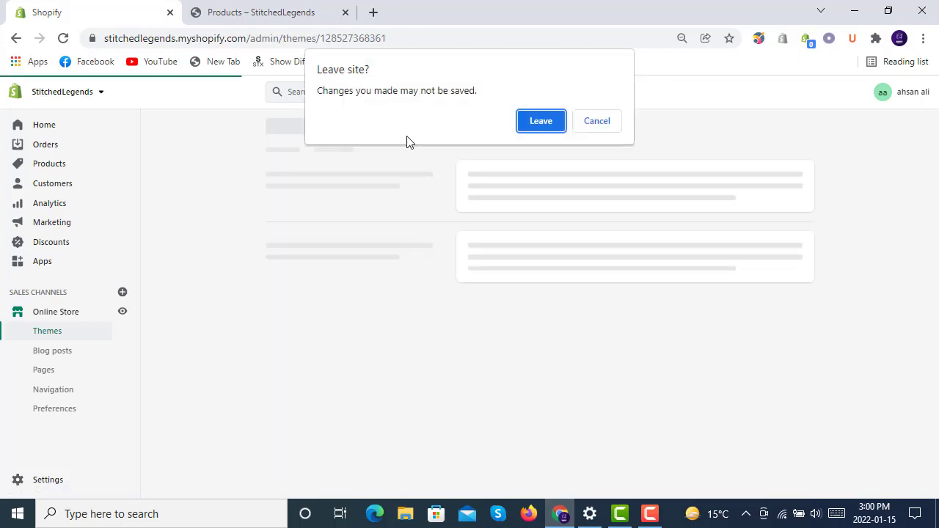
{"action": "left_click", "coordinate": [540, 120]}
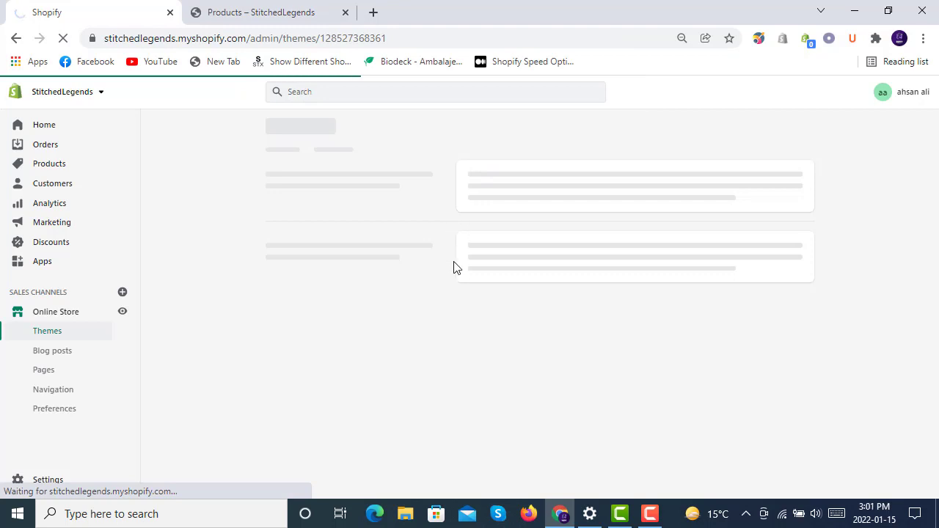
{"action": "mouse_move", "coordinate": [448, 292]}
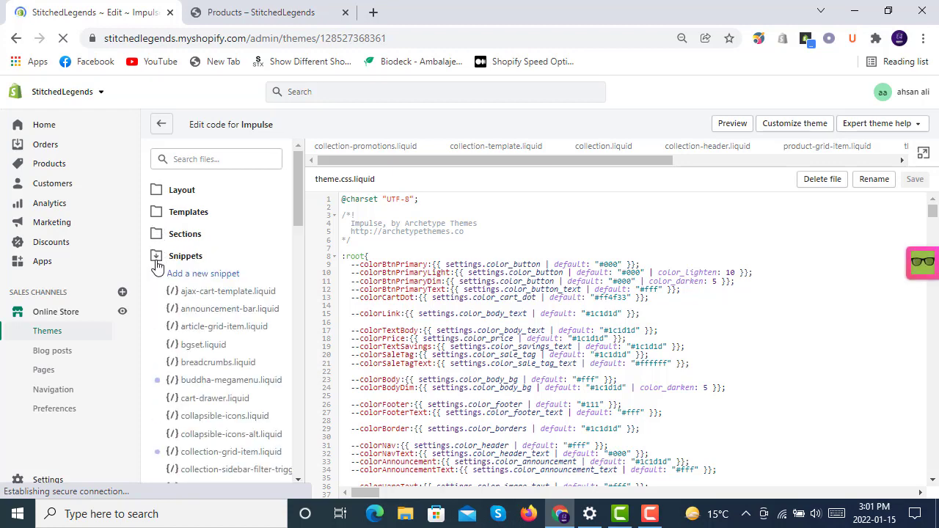
Locate product-grid-item.liquid in the Snippets list and load it in the editor
{"action": "scroll", "scroll_direction": "down", "scroll_amount": 3}
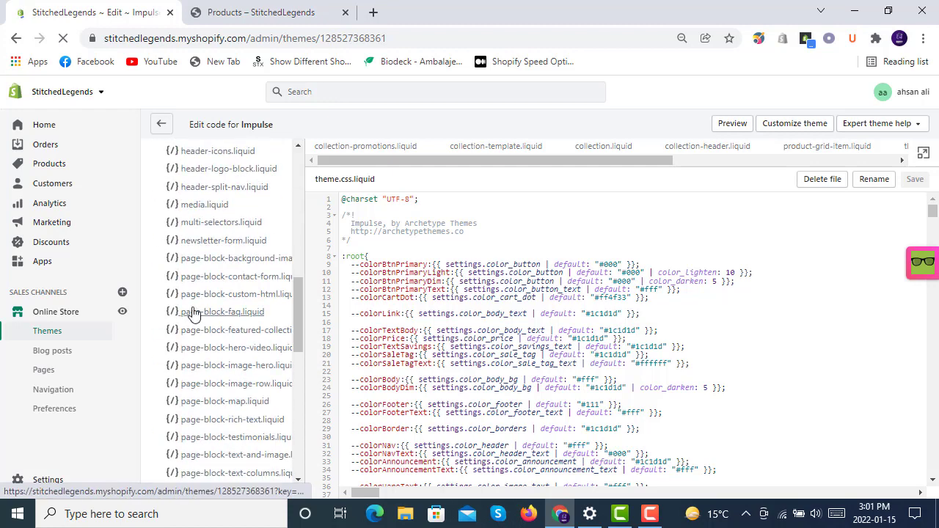
{"action": "scroll", "scroll_direction": "down", "scroll_amount": 3}
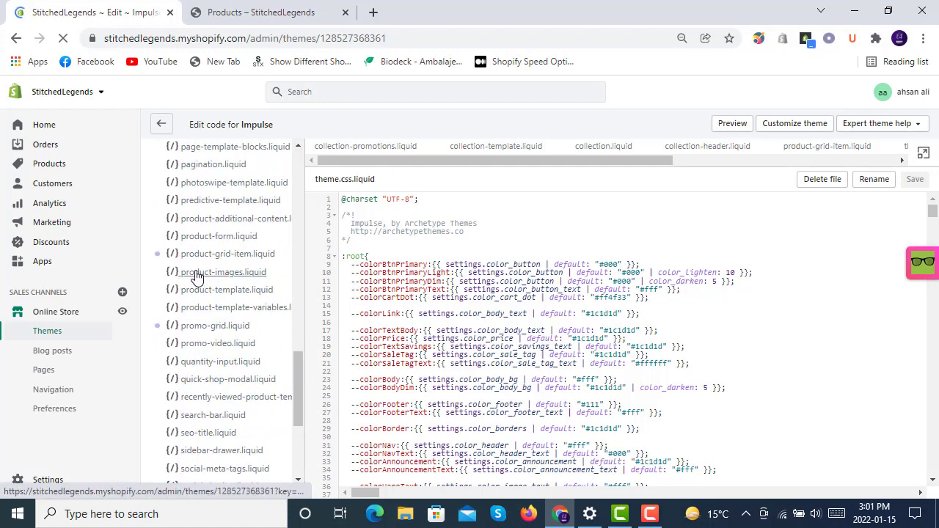
{"action": "left_click", "coordinate": [226, 252]}
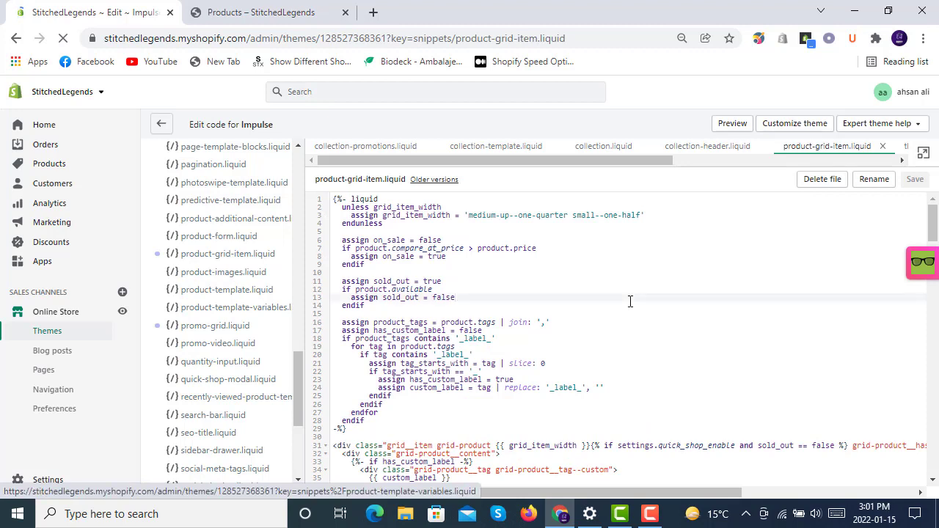
Search the snippet for '<img' to locate the product image tag
{"action": "key", "text": "ctrl+f"}
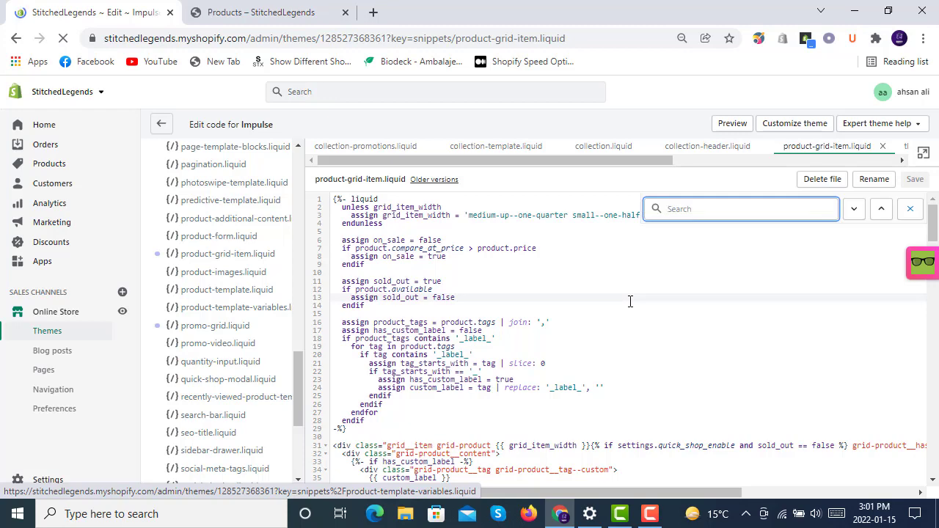
{"action": "type", "text": "<img"}
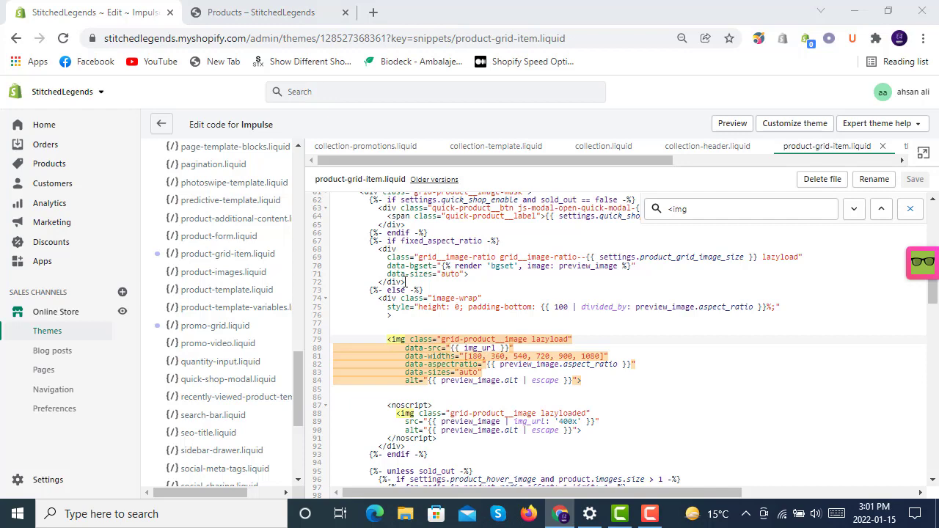
Bring up File Explorer maximized and launch 'image hover on shopify.txt' in Notepad
{"action": "left_click", "coordinate": [405, 514]}
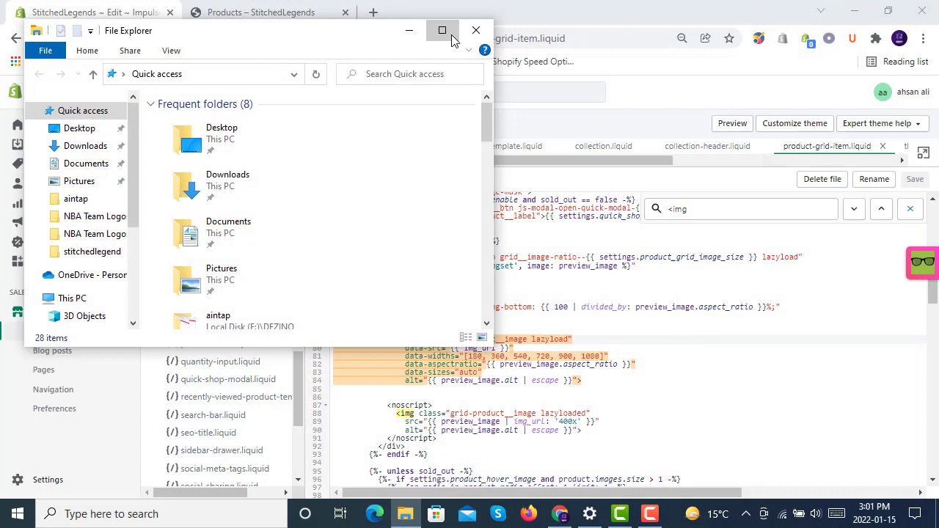
{"action": "left_click", "coordinate": [443, 29]}
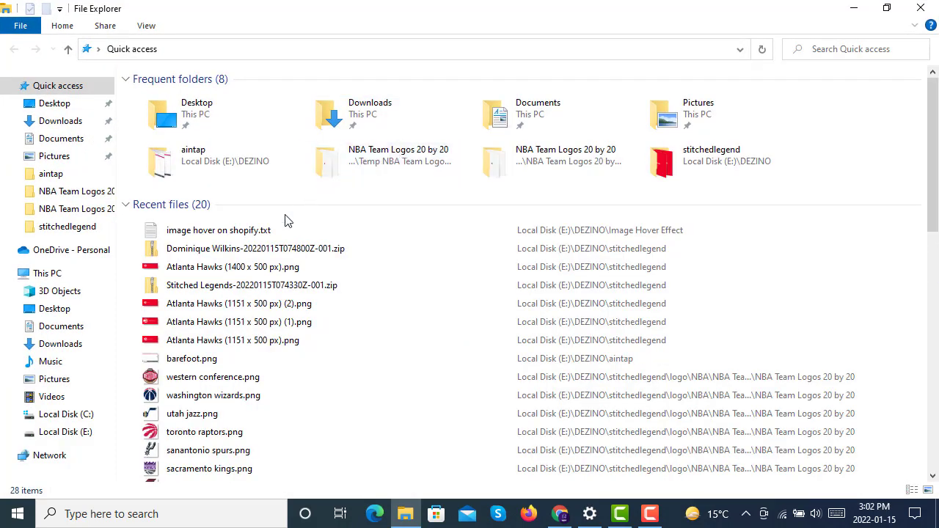
{"action": "left_click", "coordinate": [220, 229]}
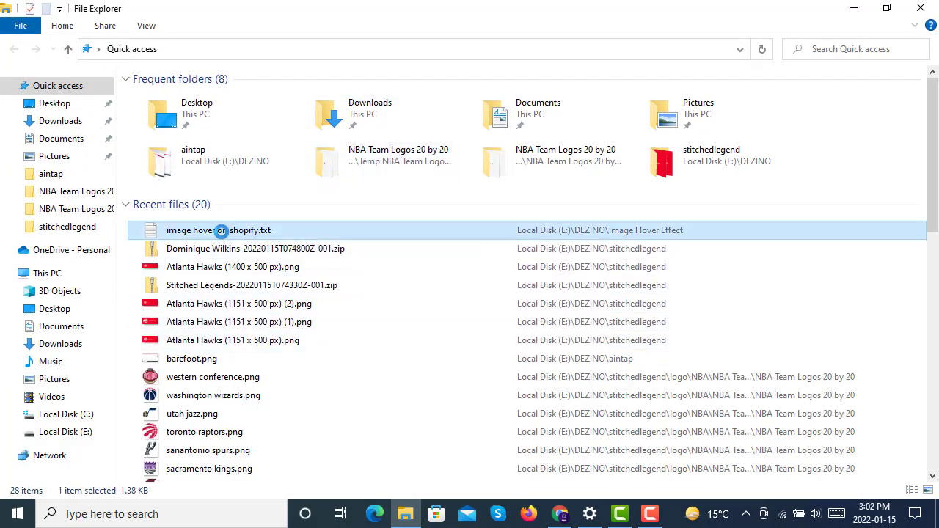
{"action": "double_click", "coordinate": [219, 229]}
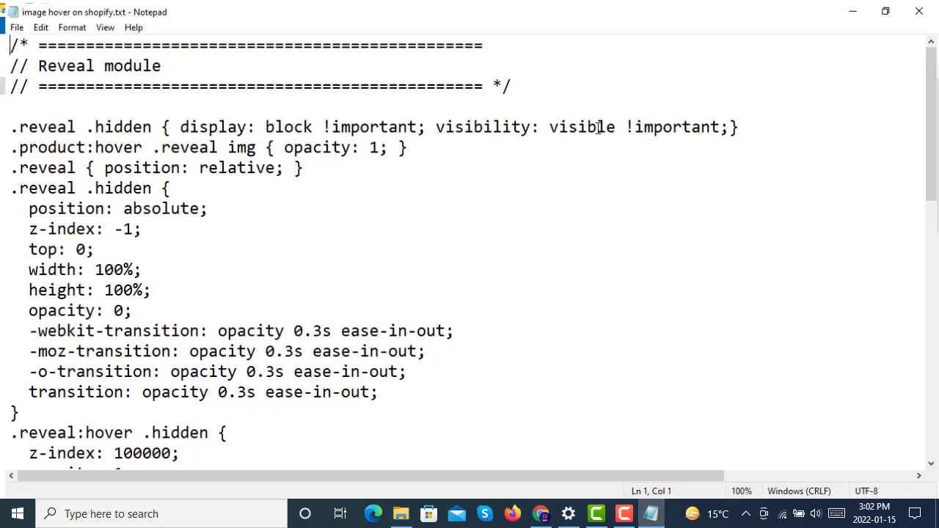
Select the <div class="reveal"> opening line in the Notepad notes for copying
{"action": "scroll", "scroll_direction": "down", "scroll_amount": 3}
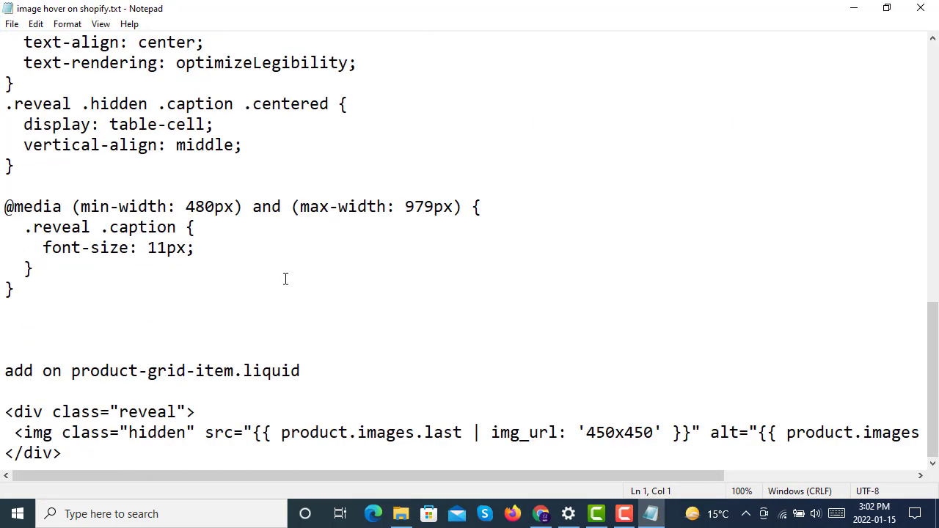
{"action": "mouse_move", "coordinate": [356, 285]}
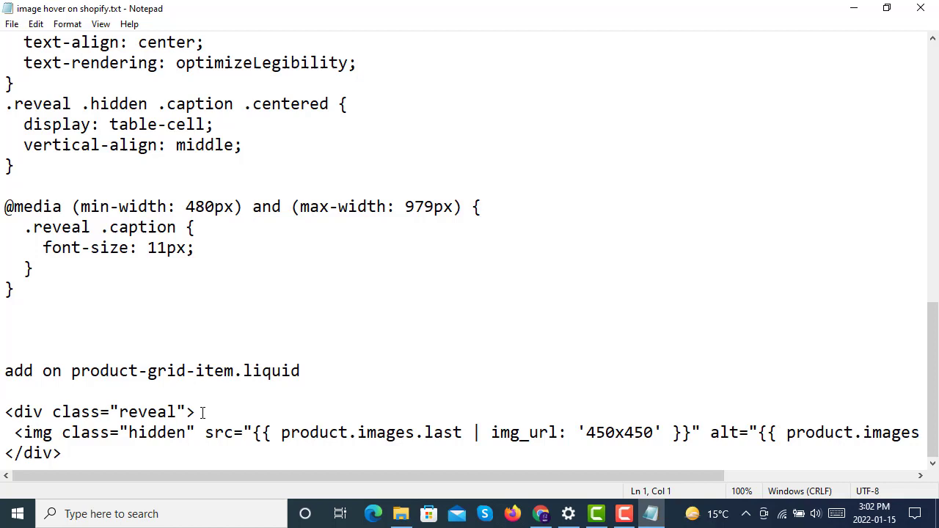
{"action": "triple_click", "coordinate": [100, 411]}
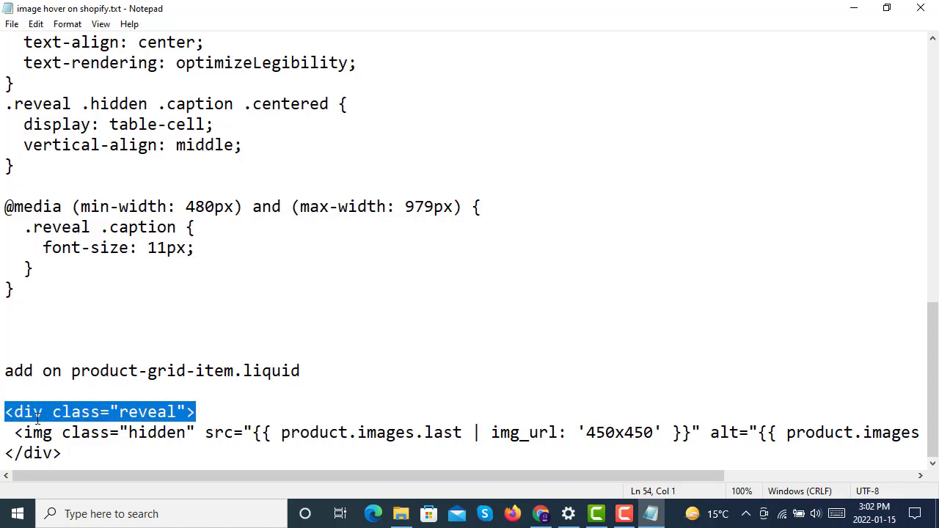
{"action": "mouse_move", "coordinate": [196, 432]}
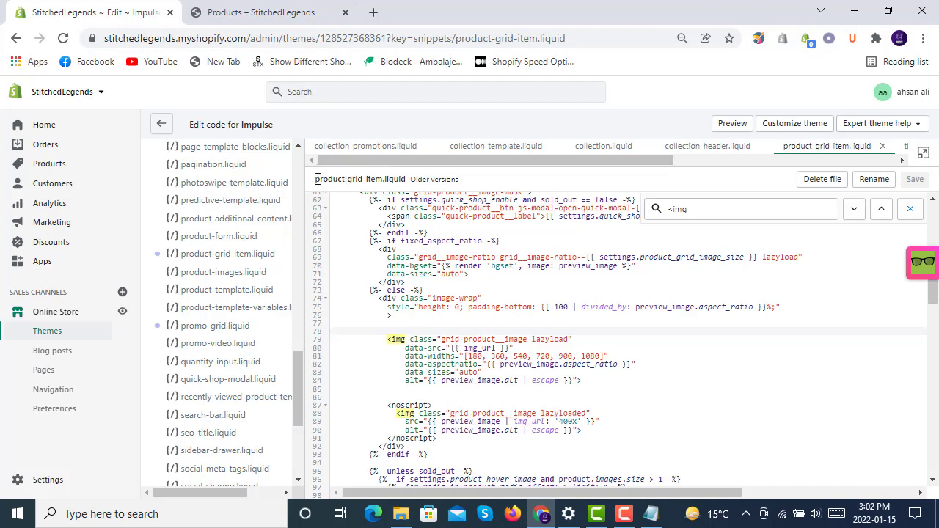
Insert <div class="reveal"> just above the grid-product__image tag in the snippet
{"action": "double_click", "coordinate": [358, 179]}
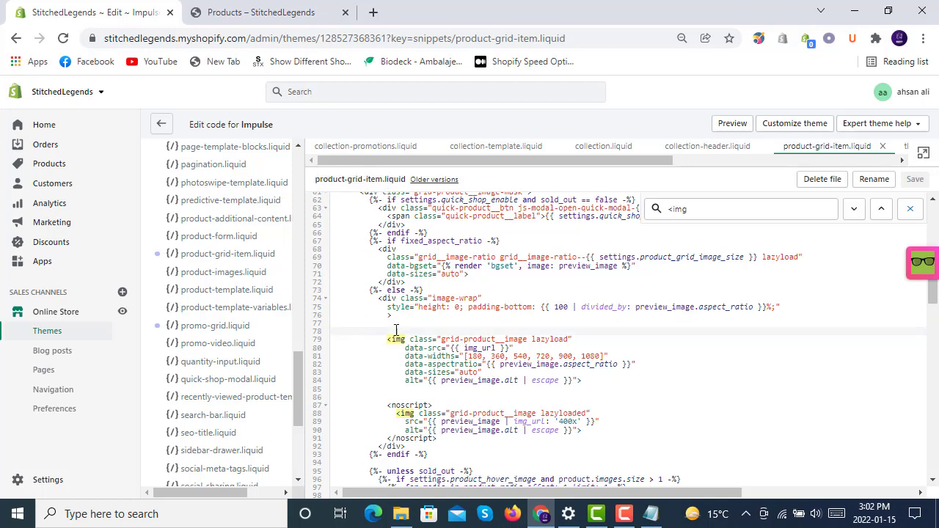
{"action": "type", "text": "<div class=\"reveal\">"}
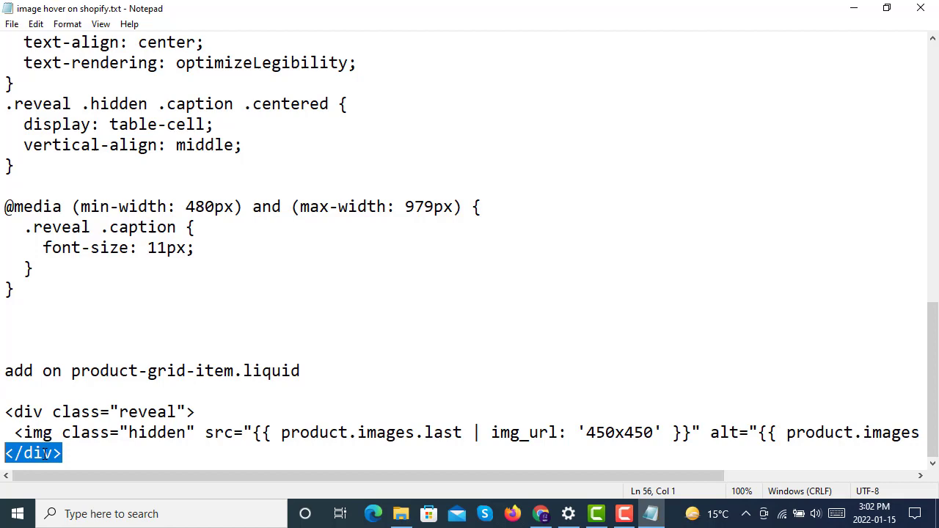
{"action": "mouse_move", "coordinate": [496, 505]}
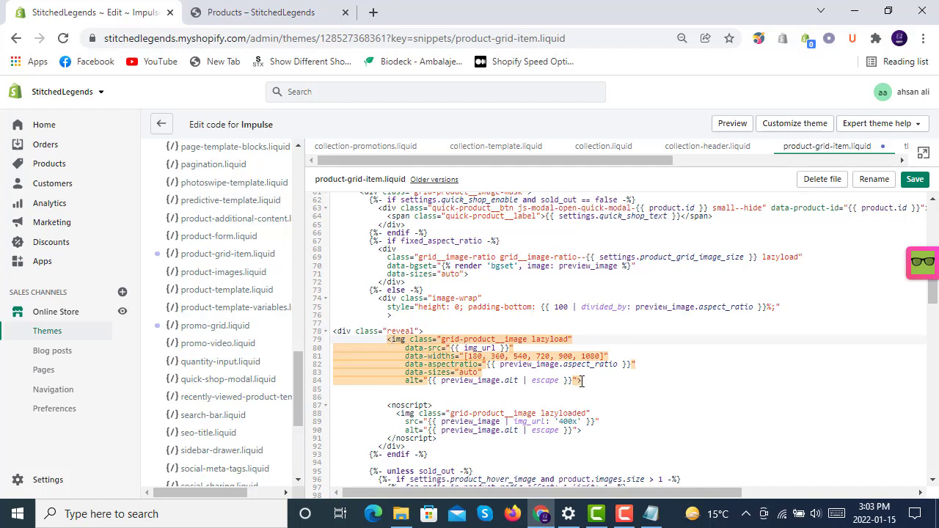
Add the hidden product.images.last img tag and closing </div> after the main image, then save
{"action": "left_click", "coordinate": [584, 380]}
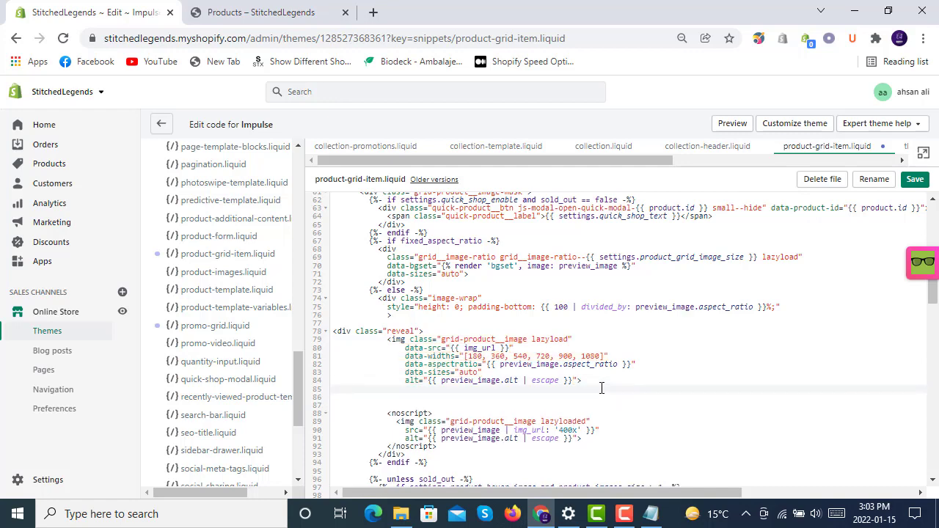
{"action": "type", "text": "</div>"}
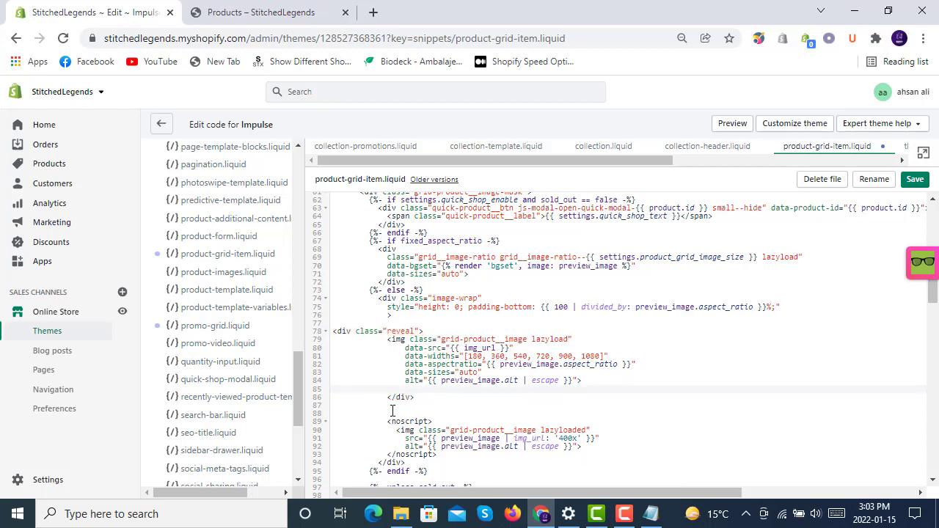
{"action": "type", "text": "<img class=\"hidden\" src=\"{{ product.images.last | img_url: '450x450' }}\" alt=\"{{ product.images.last.alt | escape }}\" />"}
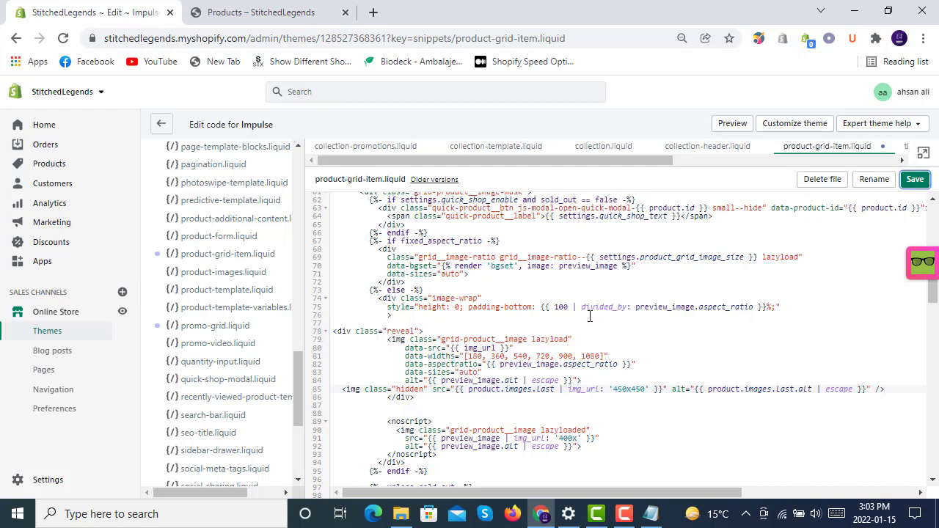
{"action": "left_click", "coordinate": [915, 179]}
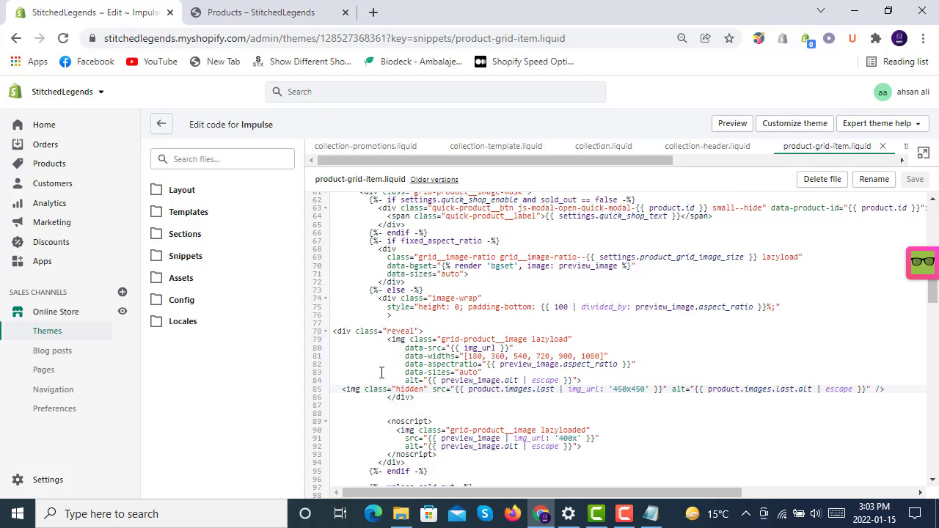
{"action": "mouse_move", "coordinate": [182, 277]}
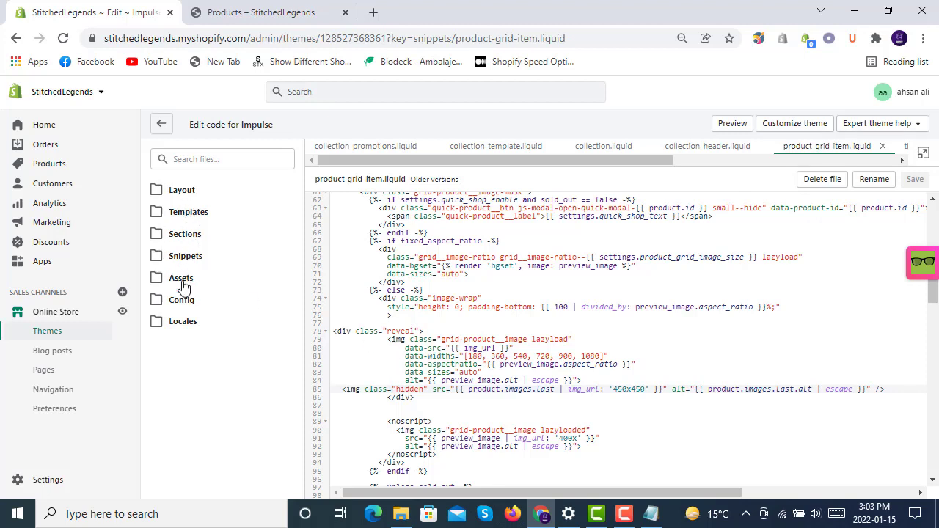
Expand the Assets folder and load theme.css.liquid in the editor
{"action": "left_click", "coordinate": [182, 277]}
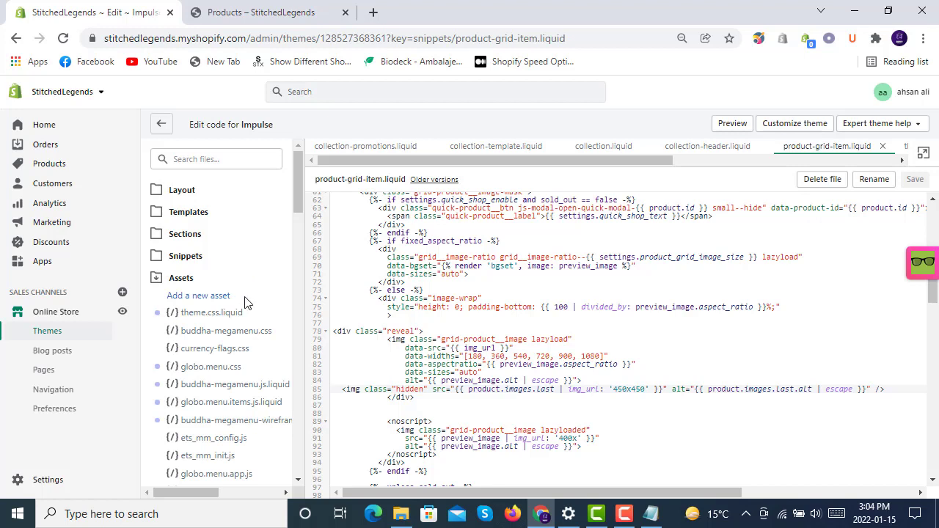
{"action": "mouse_move", "coordinate": [211, 312]}
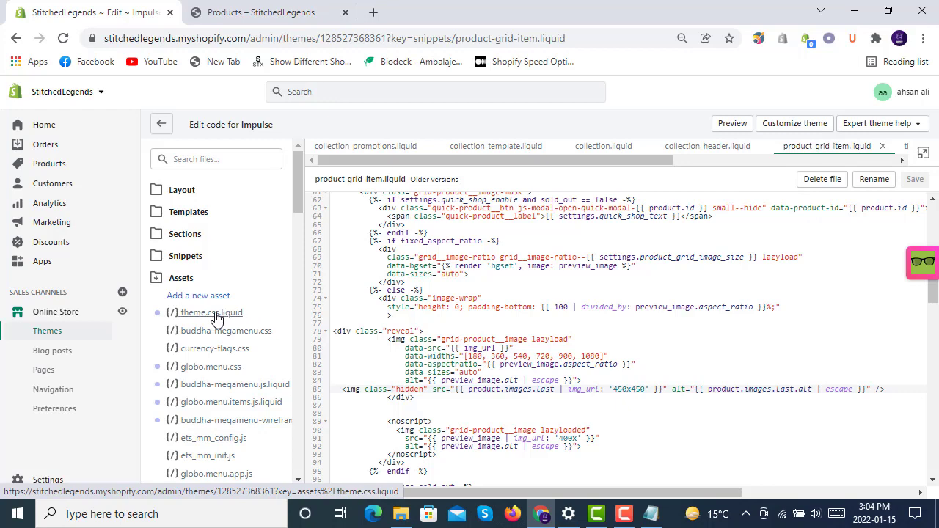
{"action": "mouse_move", "coordinate": [255, 322]}
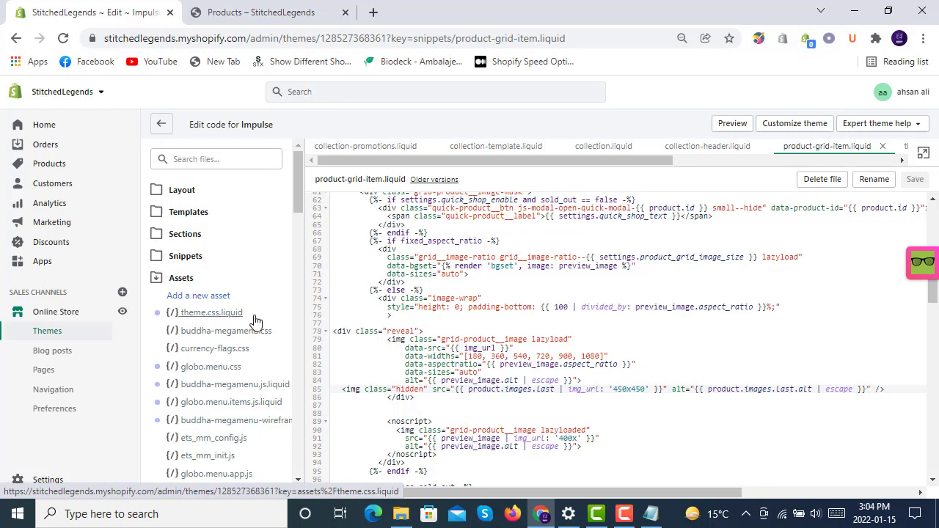
{"action": "mouse_move", "coordinate": [227, 313]}
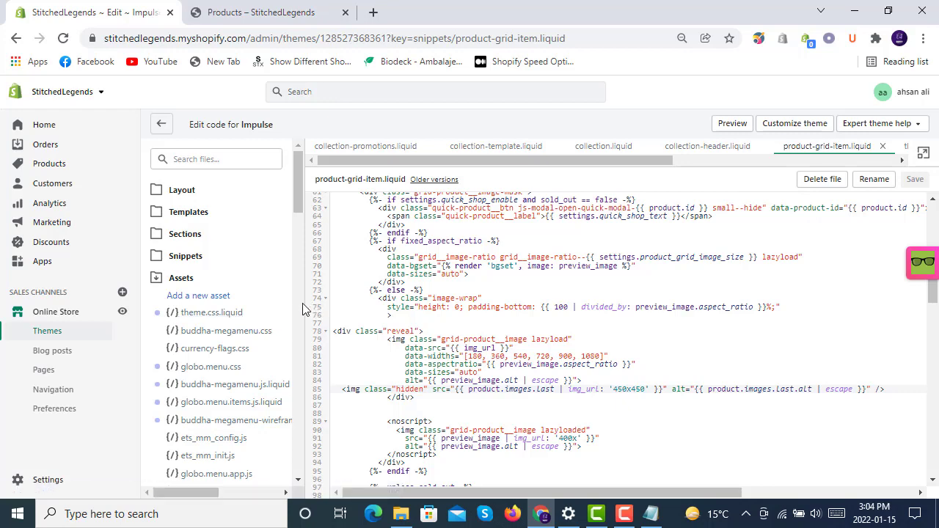
{"action": "mouse_move", "coordinate": [301, 308]}
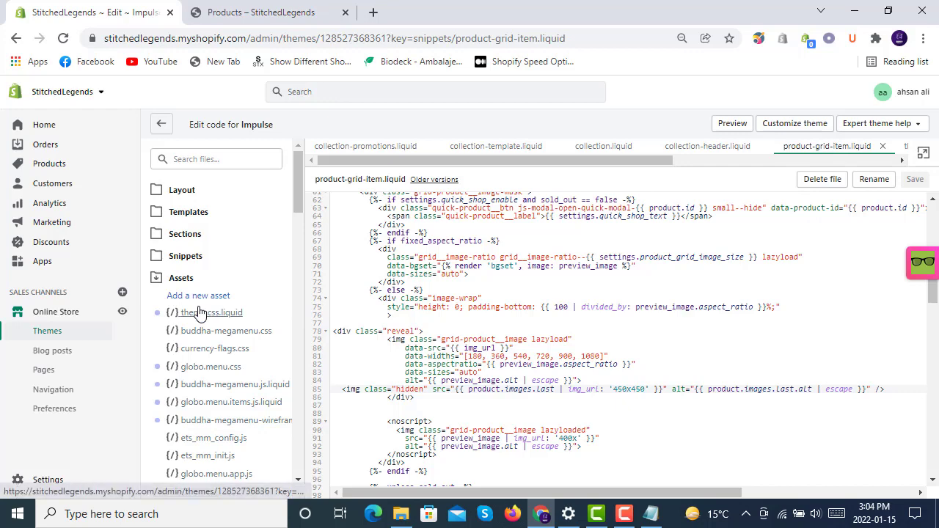
{"action": "left_click", "coordinate": [211, 313]}
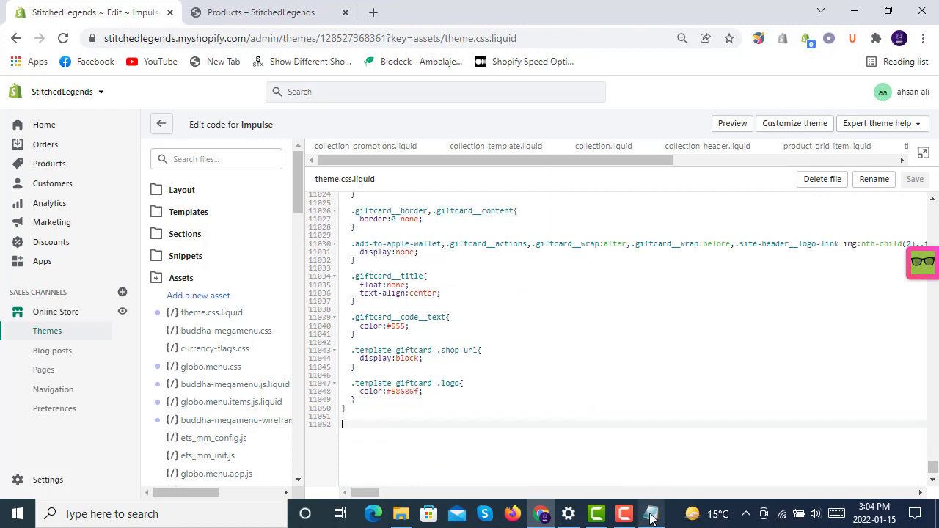
{"action": "left_click", "coordinate": [650, 514]}
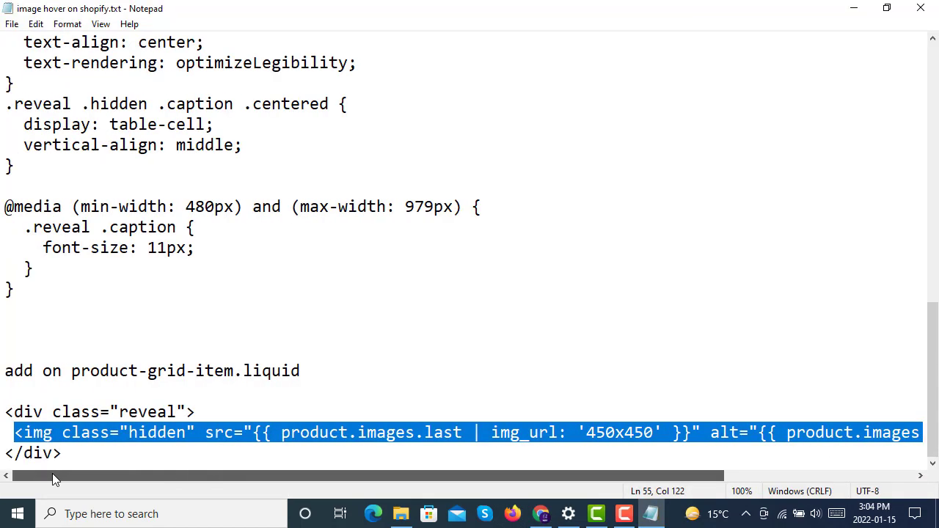
{"action": "left_click", "coordinate": [21, 307]}
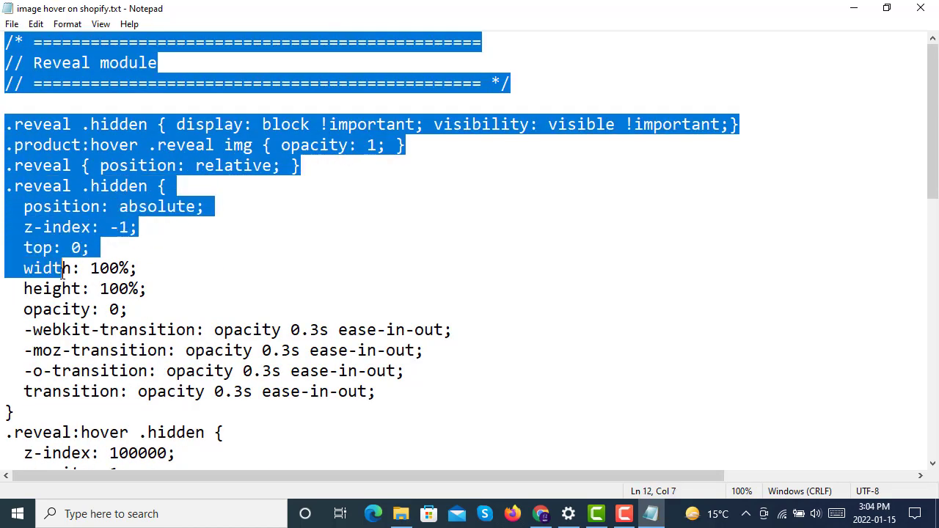
{"action": "scroll", "scroll_direction": "down", "scroll_amount": 3}
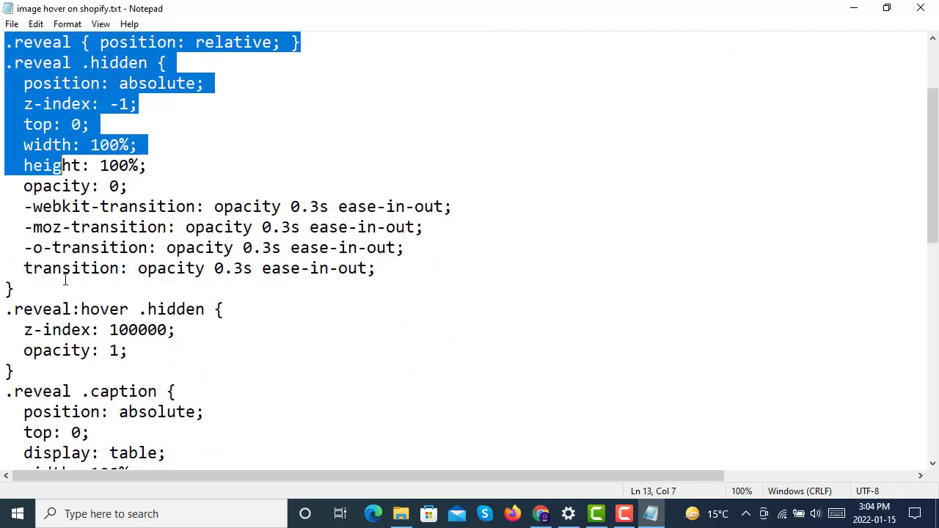
{"action": "scroll", "scroll_direction": "down", "scroll_amount": 3}
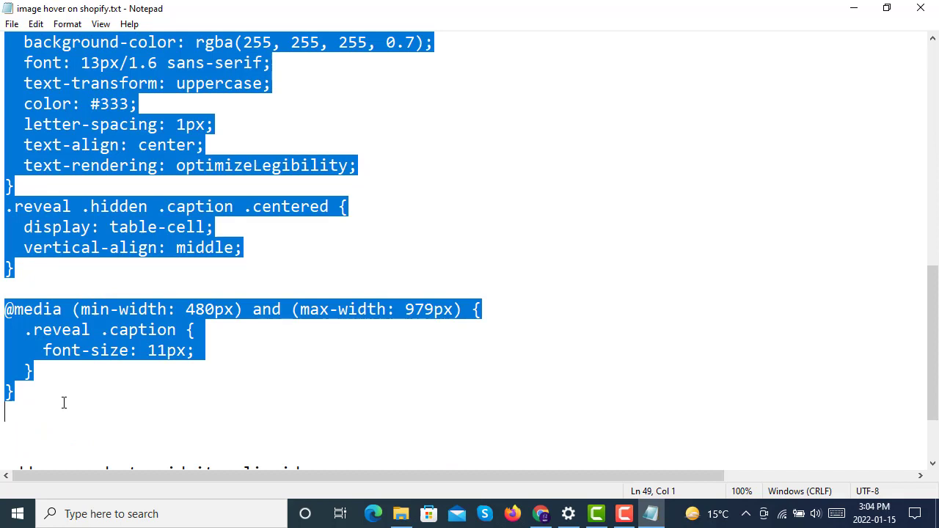
{"action": "scroll", "scroll_direction": "down", "scroll_amount": 3}
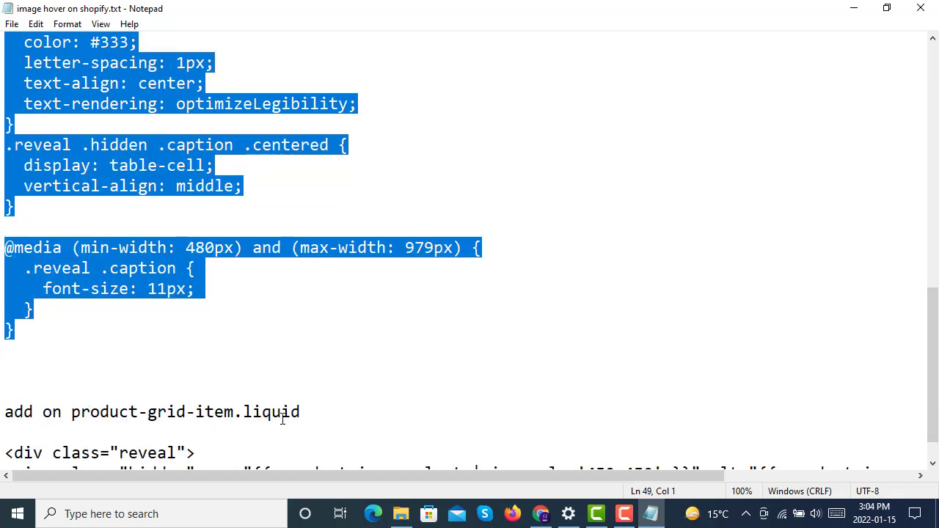
{"action": "mouse_move", "coordinate": [86, 304]}
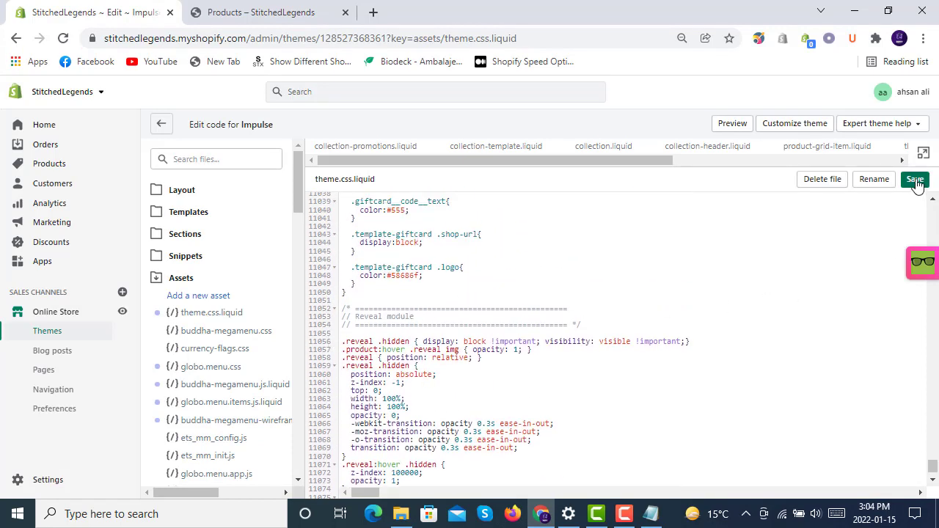
Save theme.css.liquid with the Reveal CSS appended and return to the storefront Products tab
{"action": "left_click", "coordinate": [916, 179]}
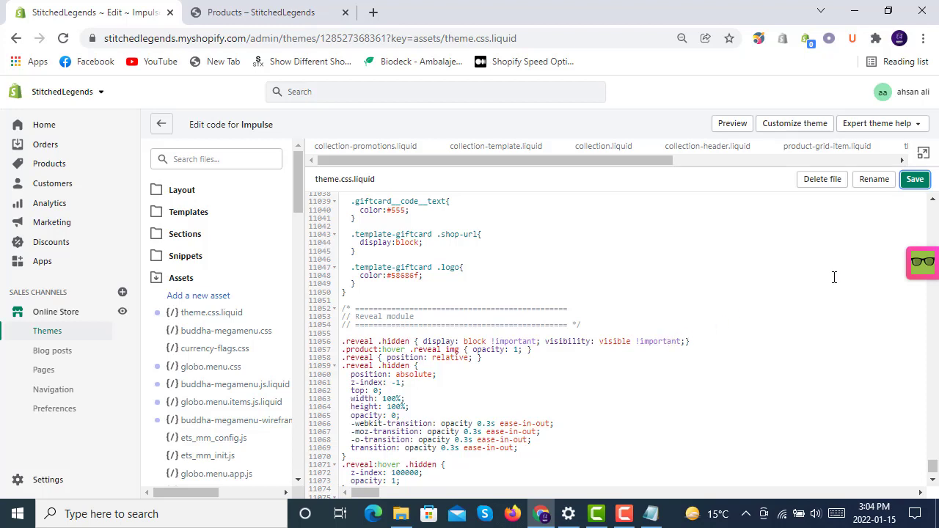
{"action": "mouse_move", "coordinate": [505, 408]}
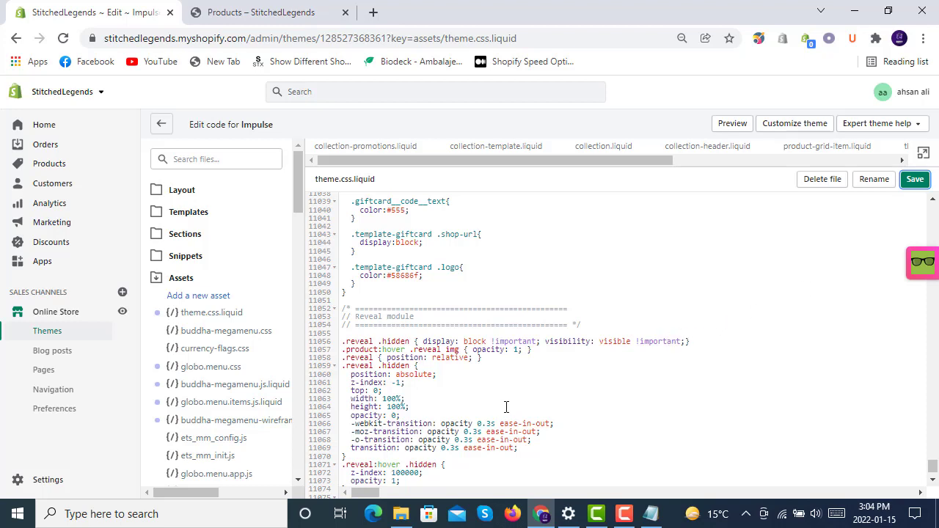
{"action": "left_click", "coordinate": [916, 180]}
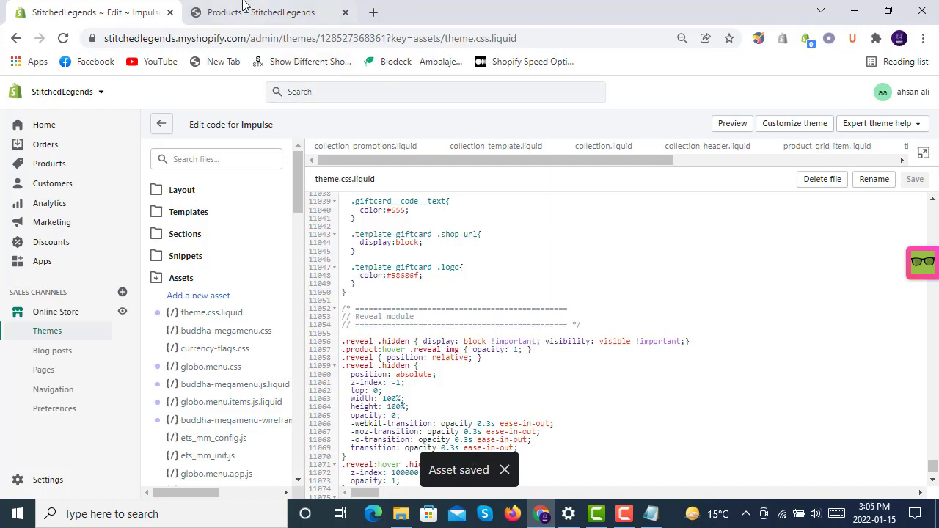
{"action": "left_click", "coordinate": [262, 12]}
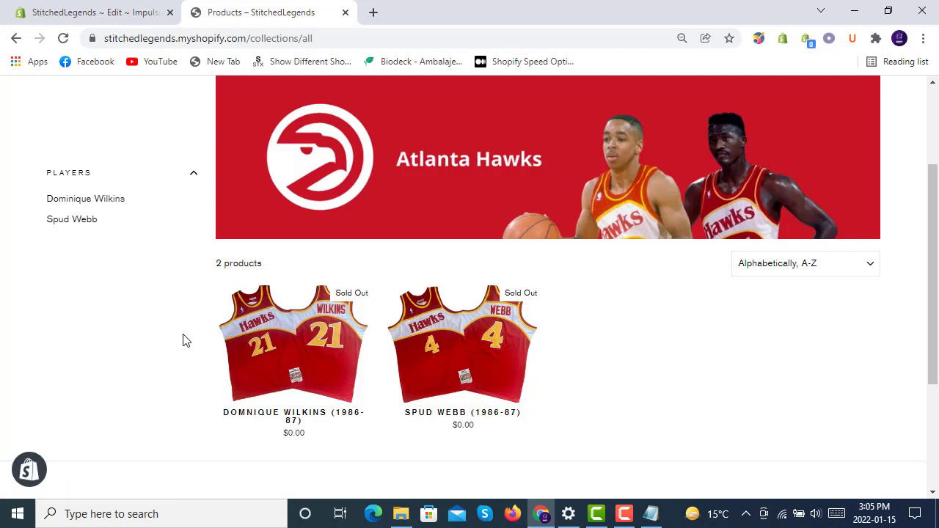
{"action": "mouse_move", "coordinate": [191, 340]}
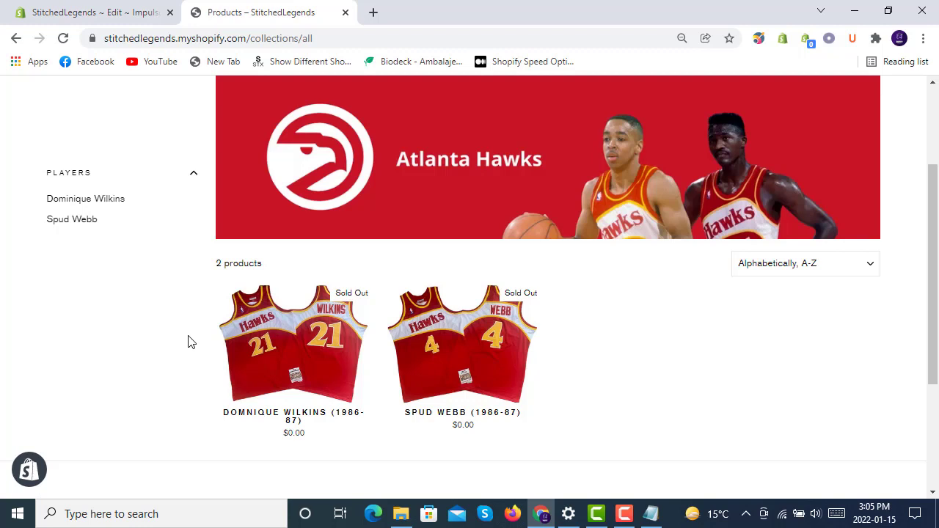
{"action": "mouse_move", "coordinate": [285, 345]}
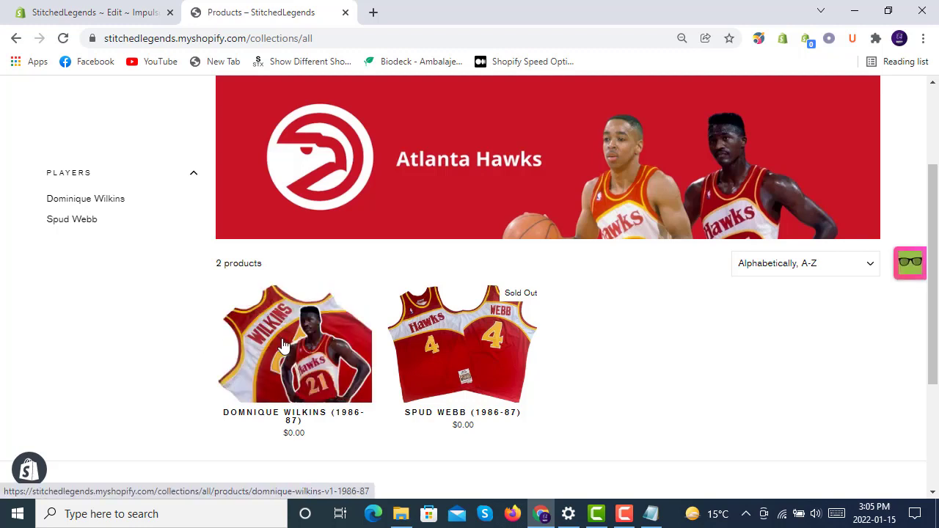
{"action": "mouse_move", "coordinate": [263, 347]}
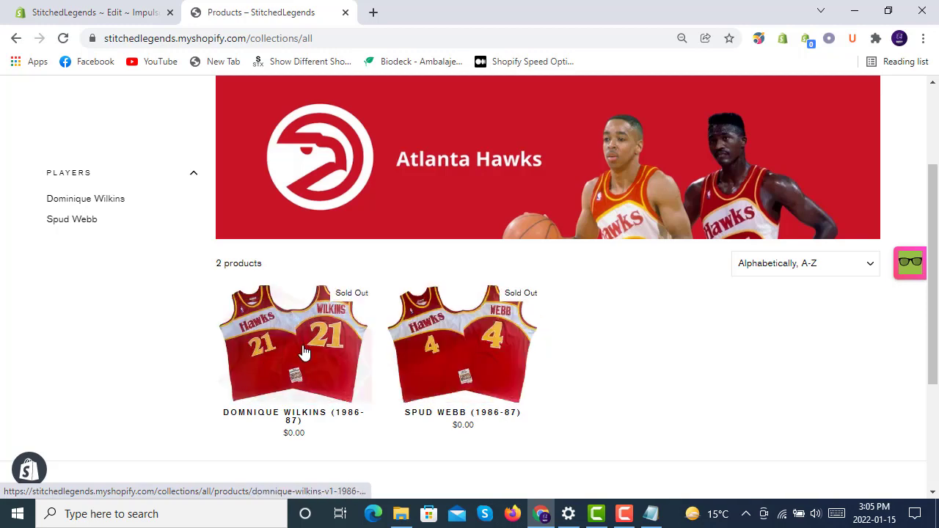
{"action": "scroll", "scroll_direction": "down", "scroll_amount": 3}
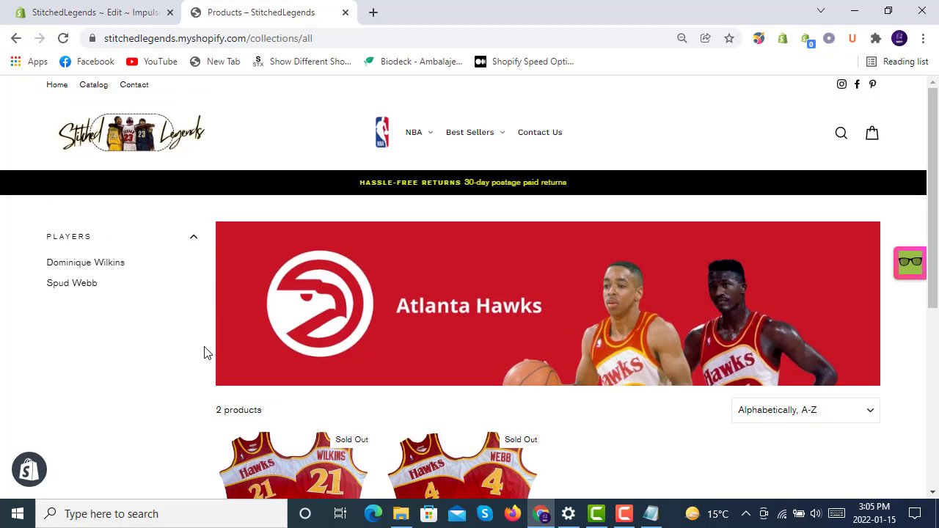
{"action": "mouse_move", "coordinate": [202, 324]}
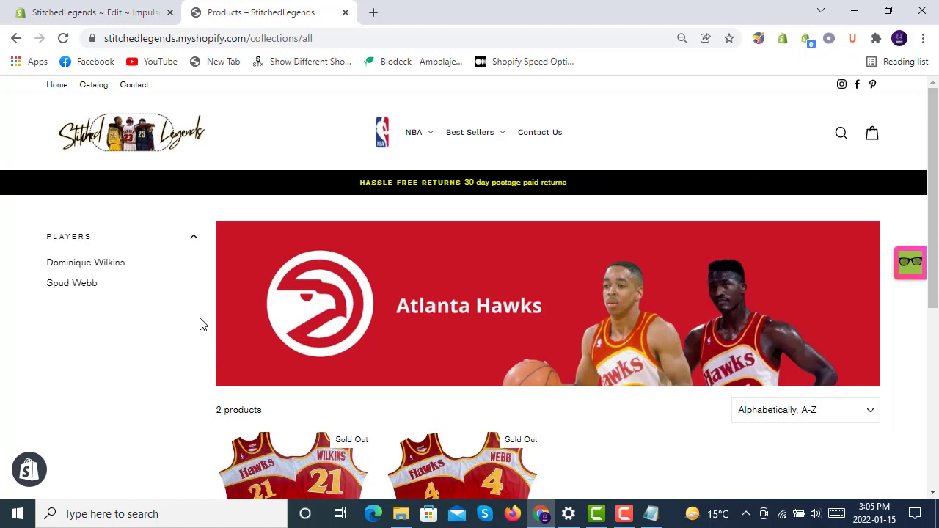